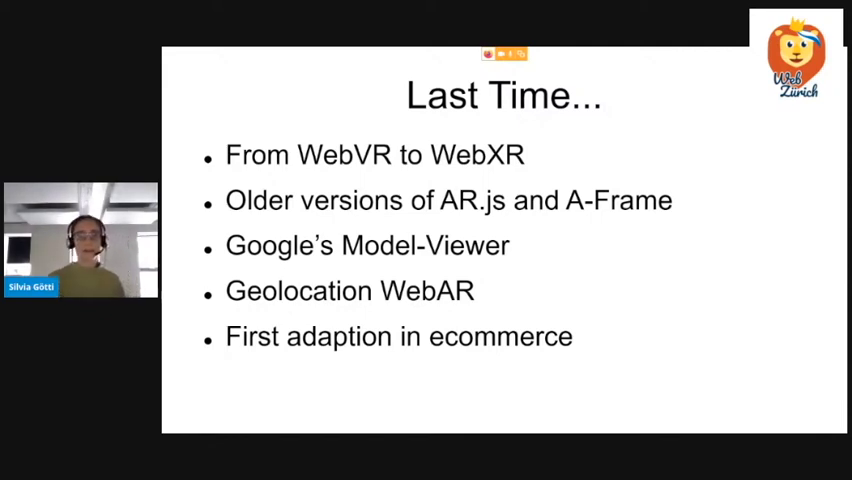
Advance to the next file in the DamagedHelmet glTF folder listing
{"action": "key", "text": "Right"}
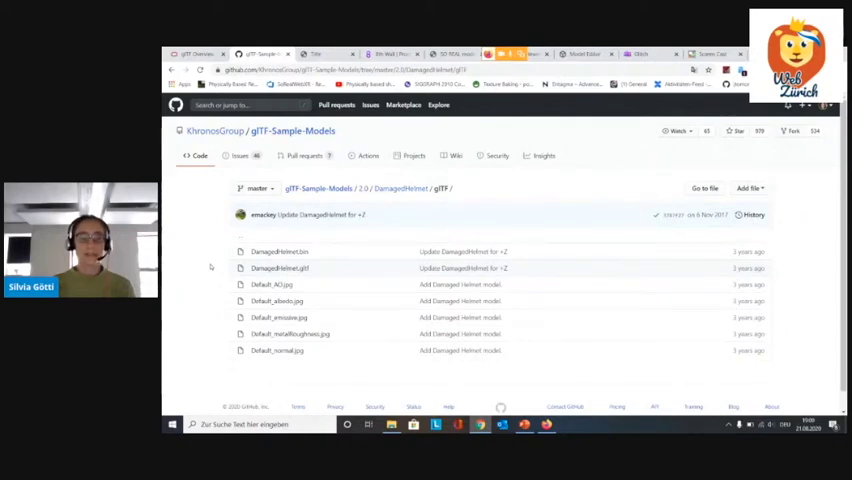
{"action": "mouse_move", "coordinate": [277, 350]}
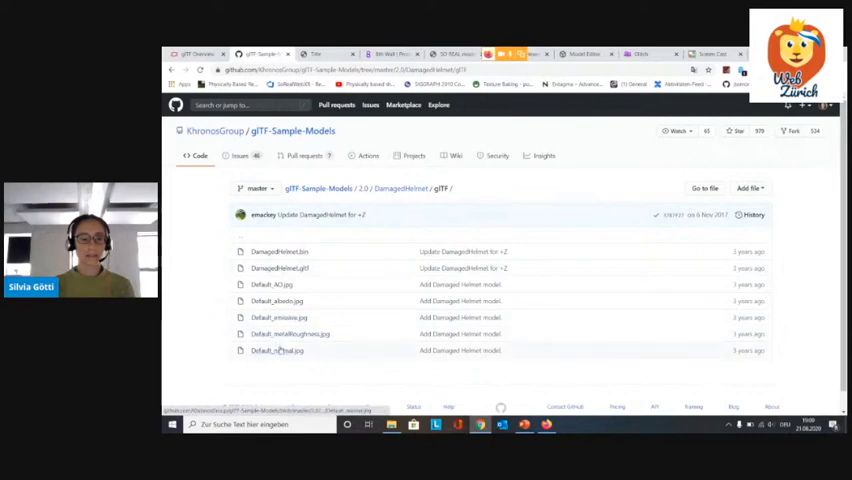
{"action": "left_click", "coordinate": [278, 350]}
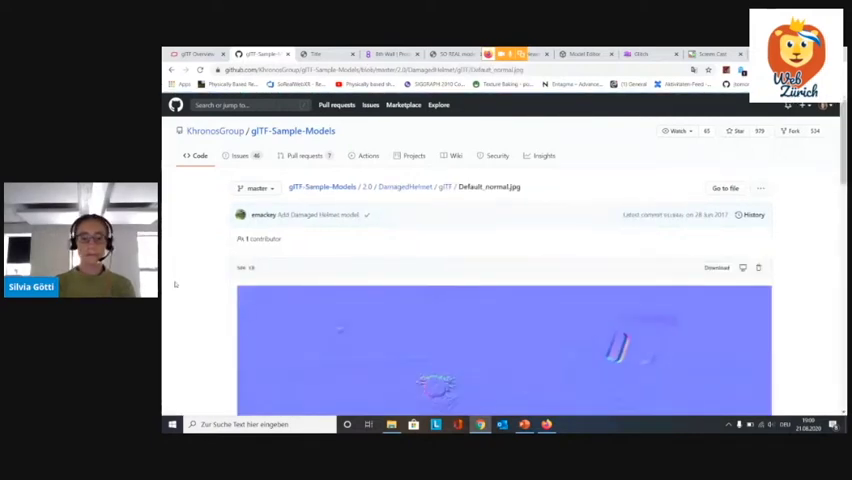
{"action": "scroll", "scroll_direction": "down", "scroll_amount": 3}
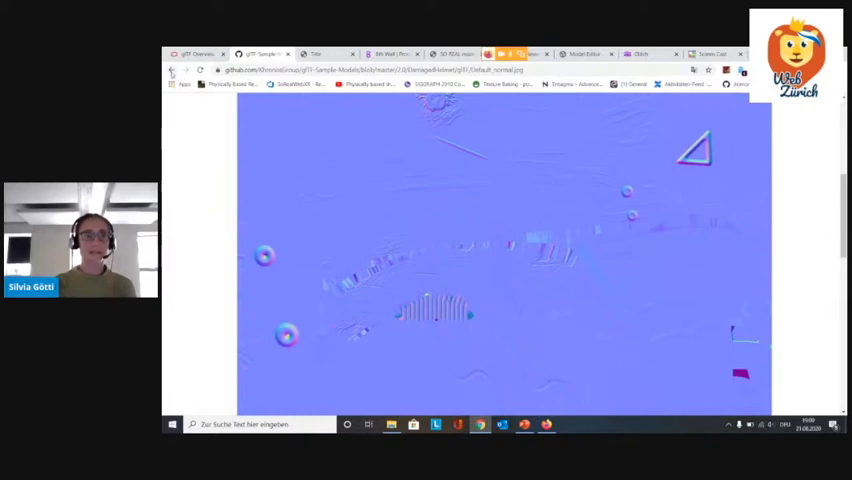
{"action": "left_click", "coordinate": [171, 69]}
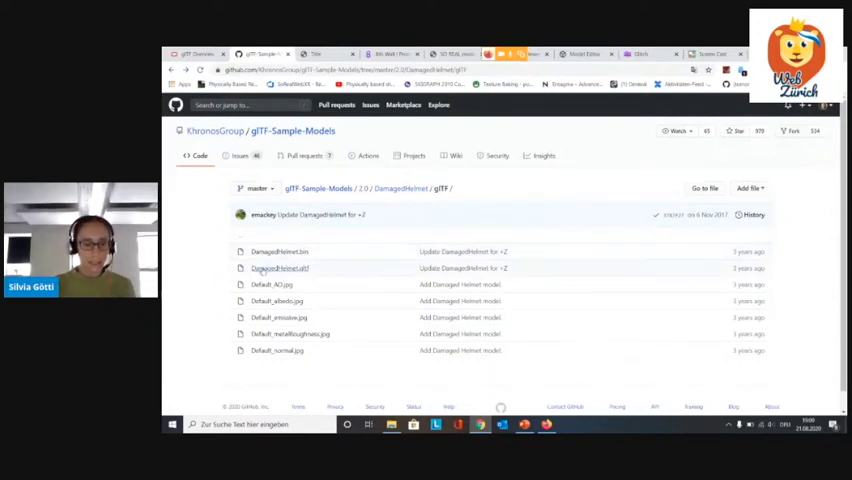
Open DamagedHelmet.gltf and read its JSON through accessors, buffers and images
{"action": "left_click", "coordinate": [280, 268]}
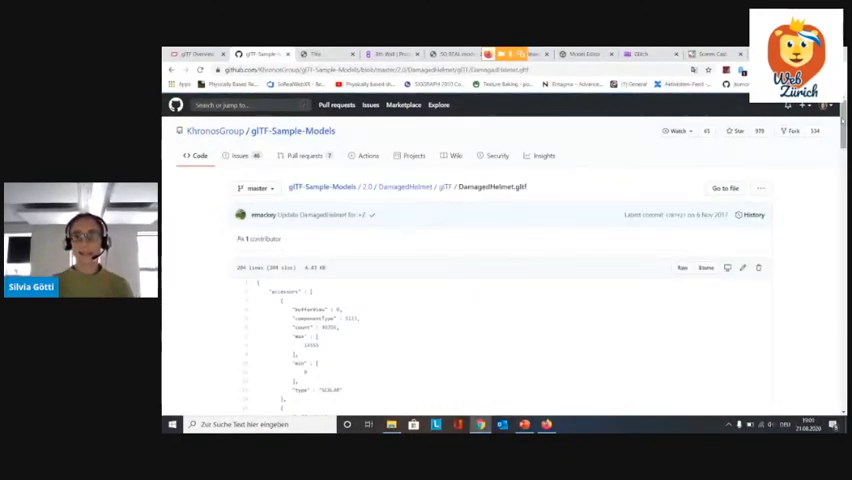
{"action": "scroll", "scroll_direction": "down", "scroll_amount": 3}
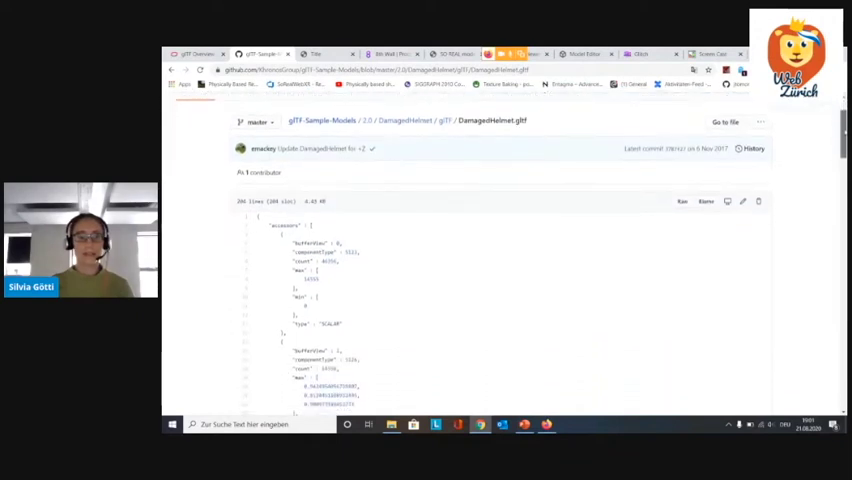
{"action": "scroll", "scroll_direction": "down", "scroll_amount": 3}
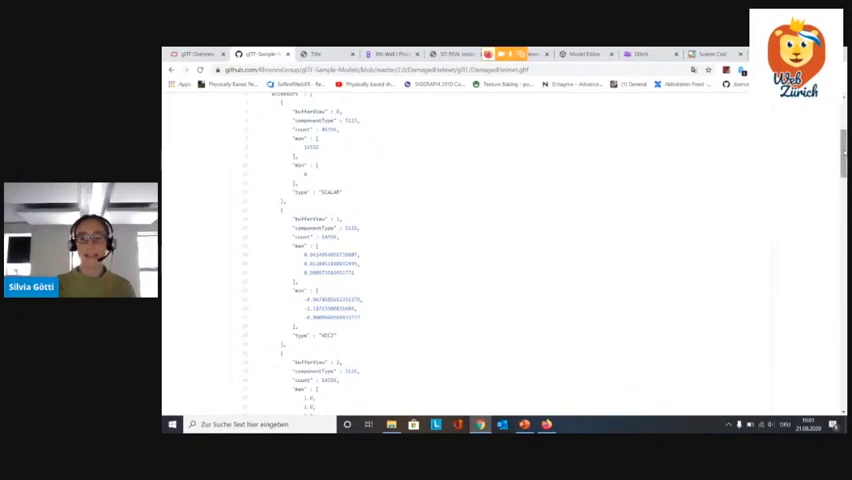
{"action": "scroll", "scroll_direction": "down", "scroll_amount": 3}
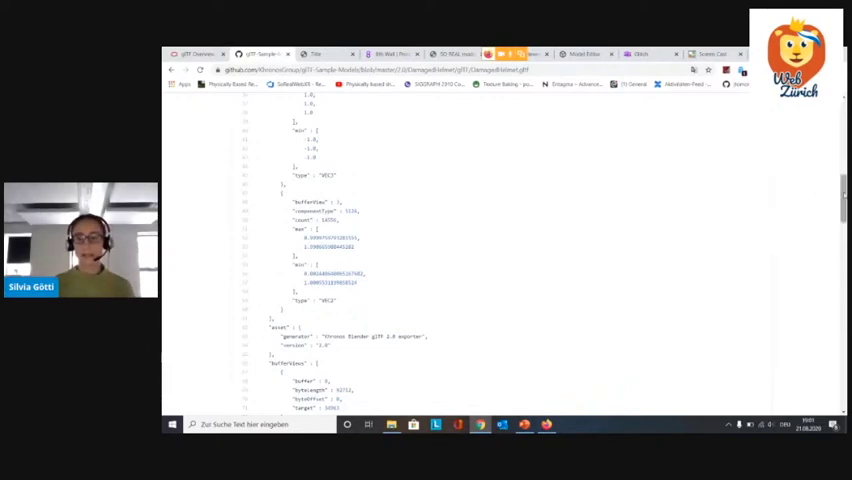
{"action": "scroll", "scroll_direction": "down", "scroll_amount": 3}
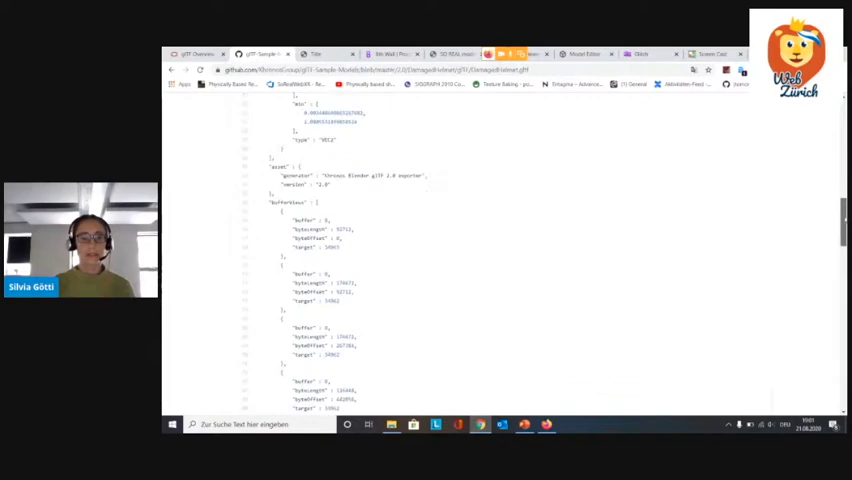
{"action": "scroll", "scroll_direction": "down", "scroll_amount": 3}
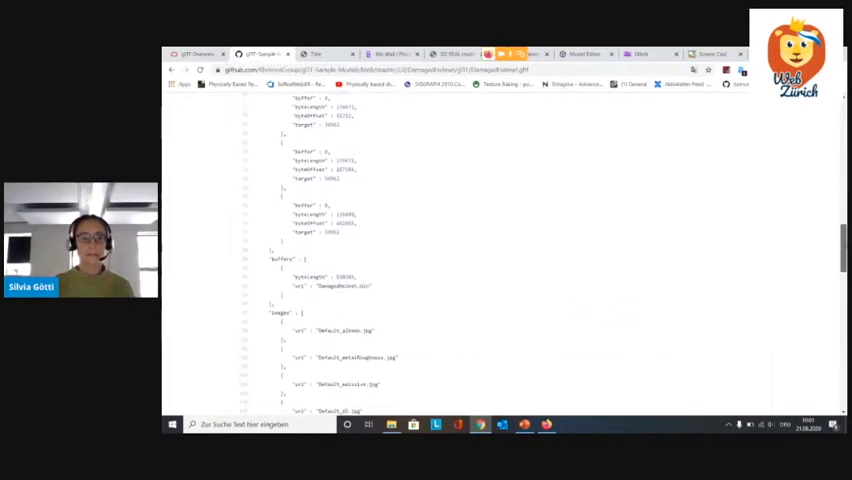
{"action": "scroll", "scroll_direction": "down", "scroll_amount": 3}
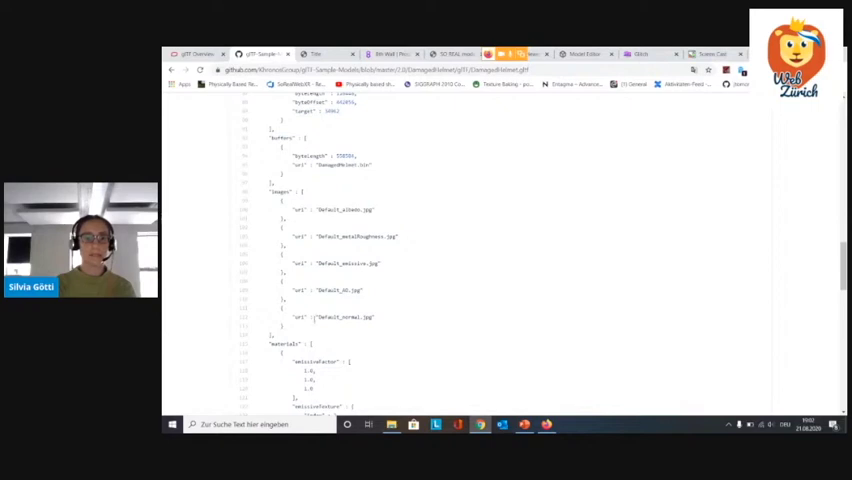
{"action": "double_click", "coordinate": [344, 318]}
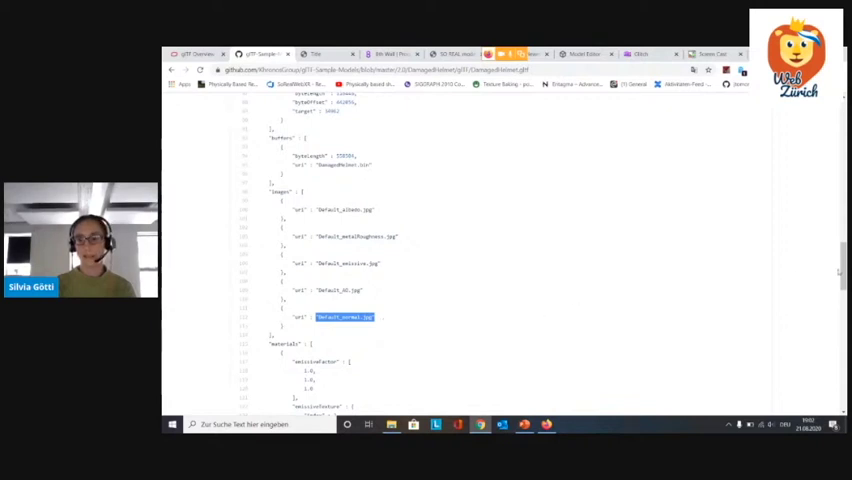
{"action": "scroll", "scroll_direction": "down", "scroll_amount": 3}
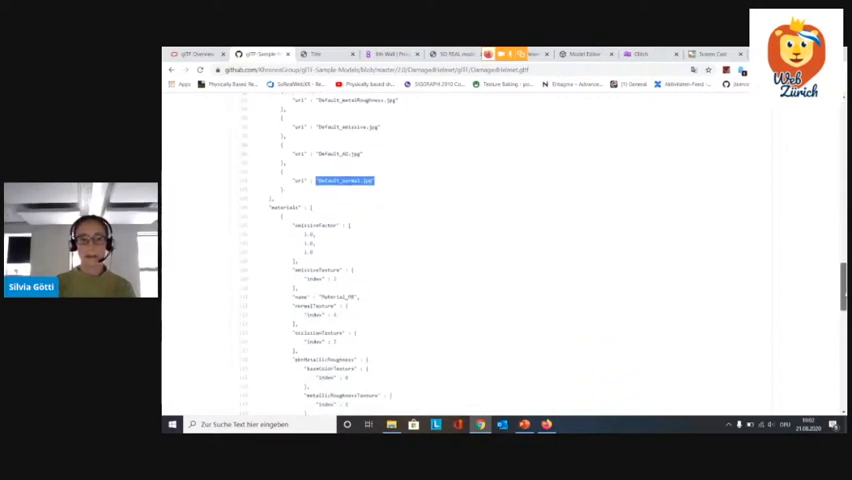
{"action": "scroll", "scroll_direction": "down", "scroll_amount": 3}
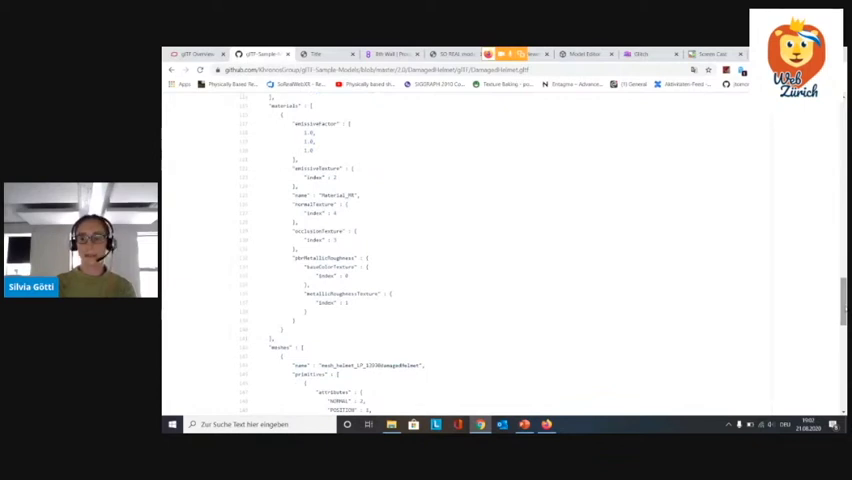
{"action": "scroll", "scroll_direction": "down", "scroll_amount": 3}
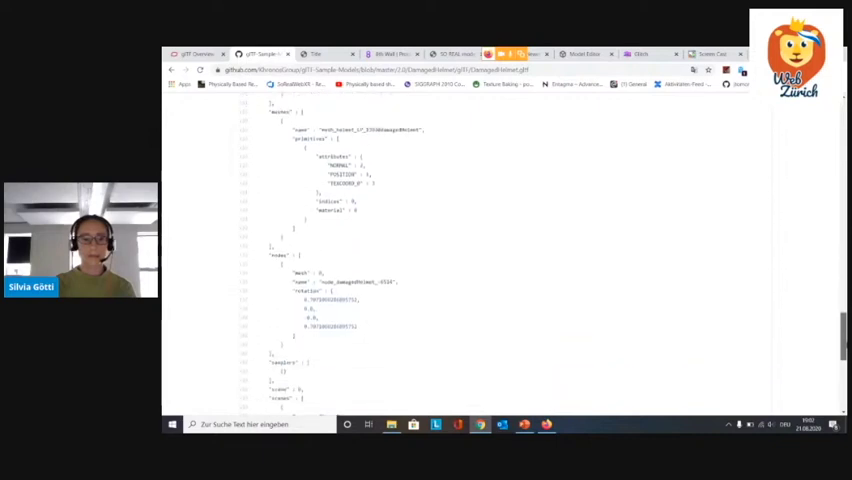
{"action": "scroll", "scroll_direction": "down", "scroll_amount": 3}
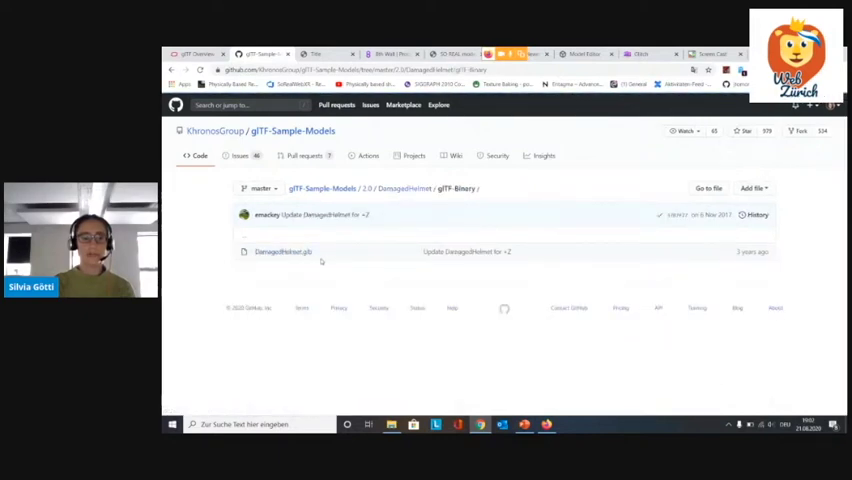
{"action": "mouse_move", "coordinate": [283, 252]}
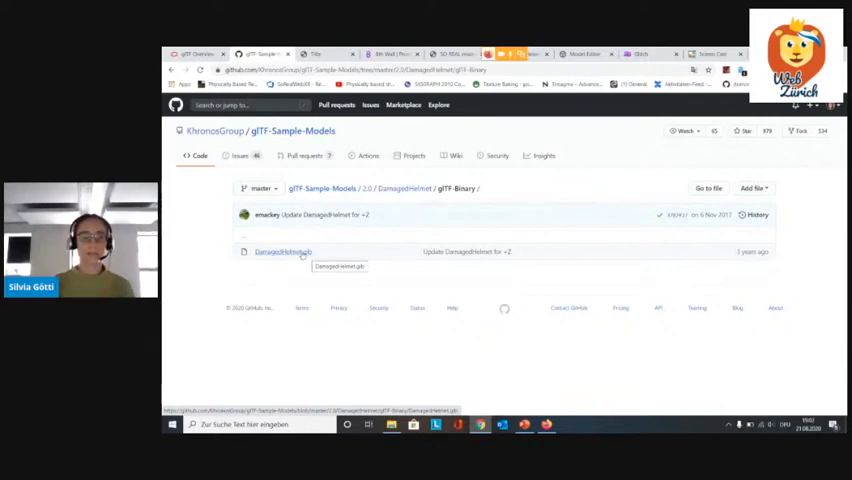
Download the DamagedHelmet.glb binary model file from its GitHub page
{"action": "left_click", "coordinate": [283, 251]}
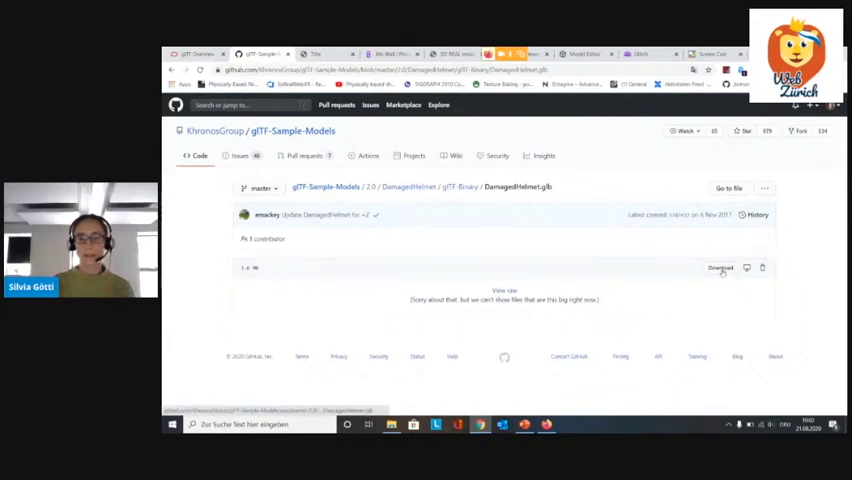
{"action": "left_click", "coordinate": [719, 267]}
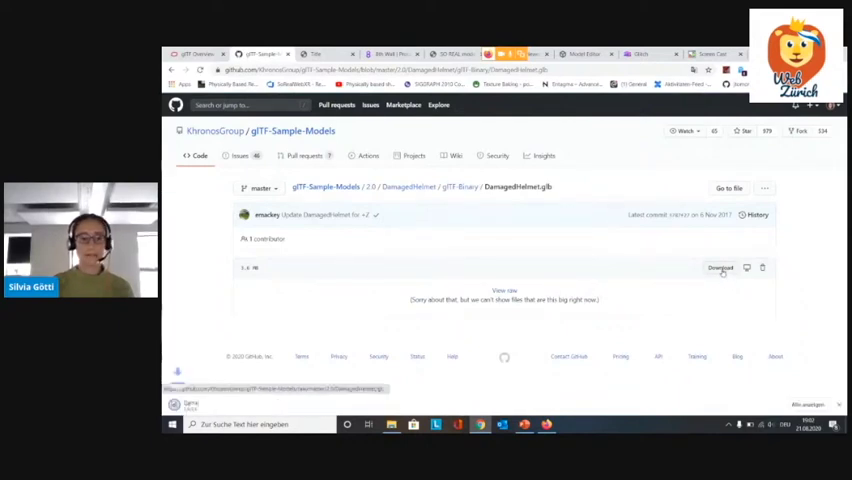
{"action": "left_click", "coordinate": [720, 267]}
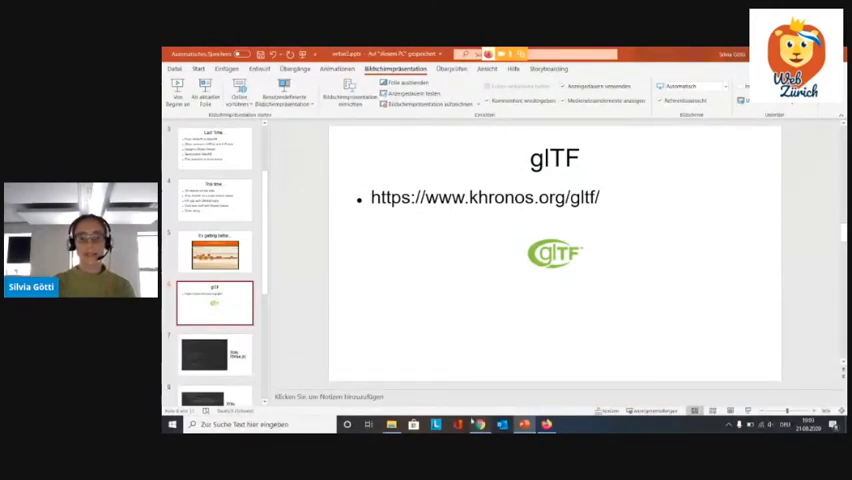
Return from the PowerPoint glTF slide to the browser's Bolex camera demo
{"action": "left_click", "coordinate": [479, 424]}
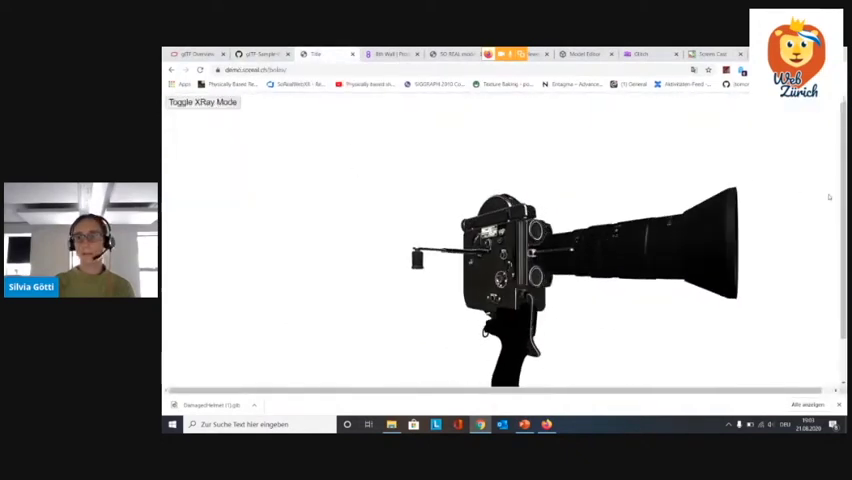
Toggle XRay Mode to render the Bolex camera as a glowing see-through shape
{"action": "left_click", "coordinate": [202, 102]}
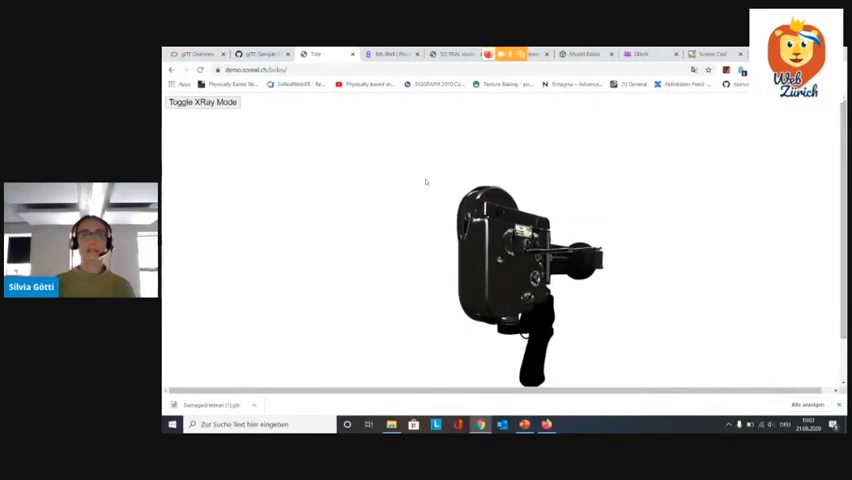
{"action": "left_click", "coordinate": [202, 101]}
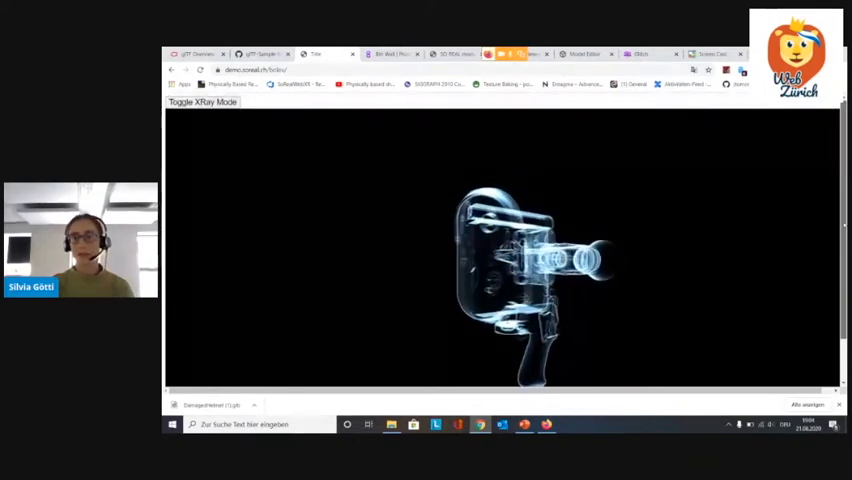
Toggle XRay Mode off, on, and off again, ending on solid rendering
{"action": "left_click", "coordinate": [201, 101]}
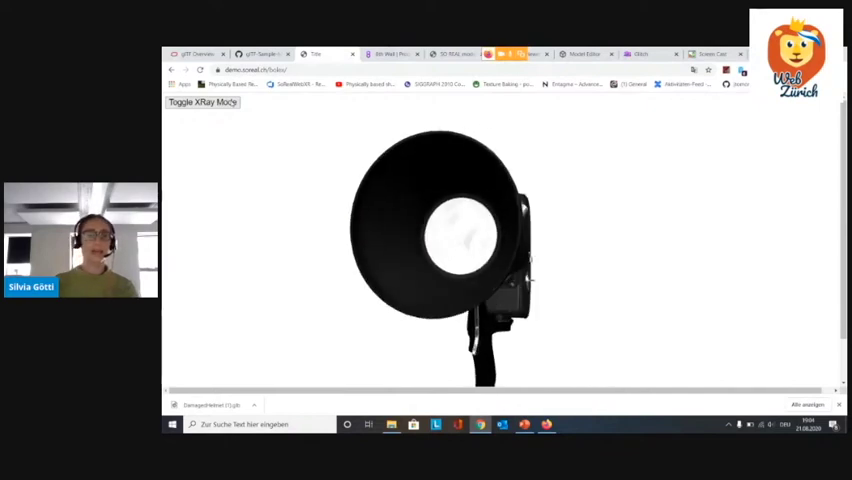
{"action": "left_click", "coordinate": [201, 102]}
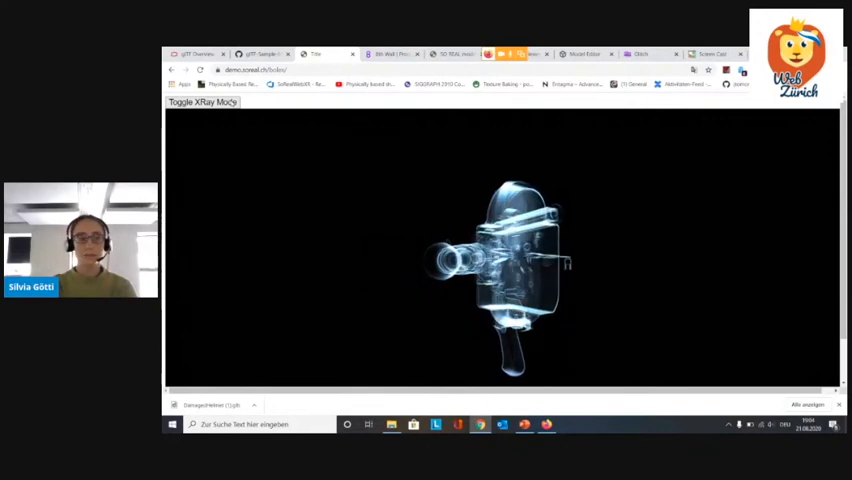
{"action": "left_click", "coordinate": [201, 102]}
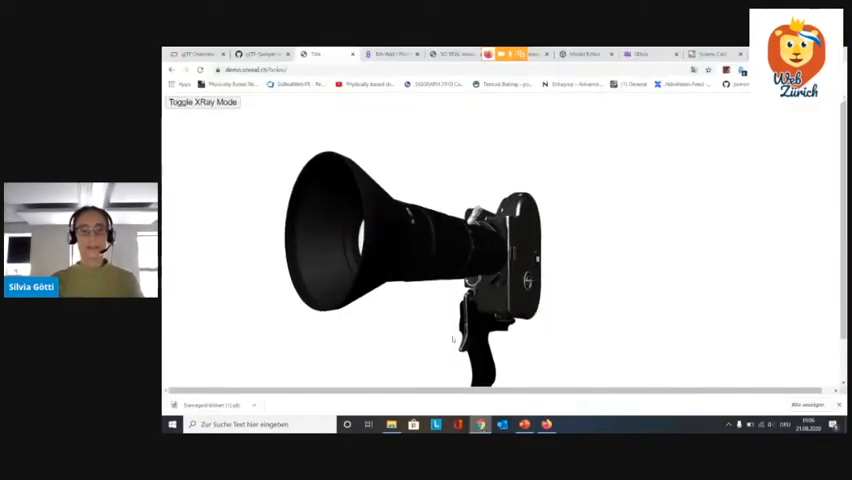
Show the Bolex camera in x-ray once more, then return it to solid
{"action": "left_click", "coordinate": [202, 101]}
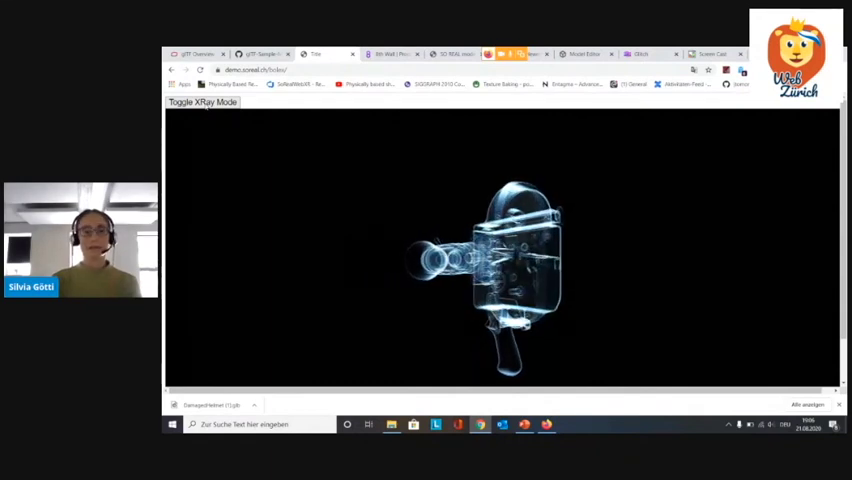
{"action": "left_click", "coordinate": [202, 102]}
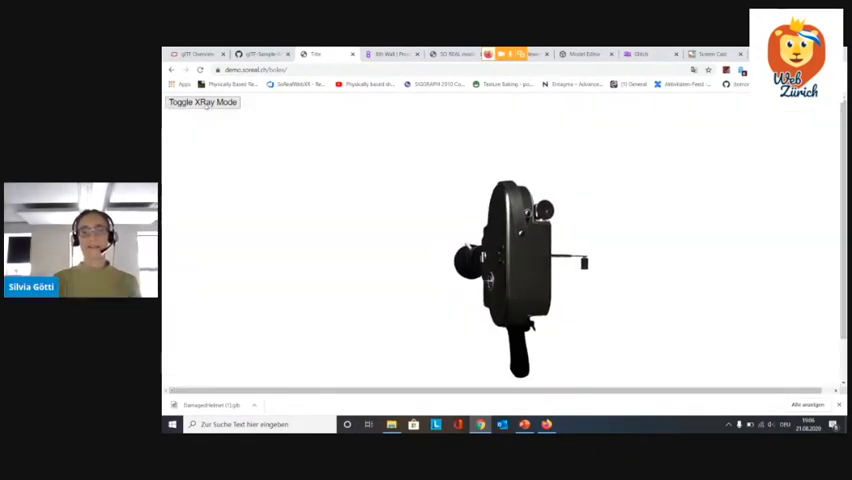
{"action": "left_click", "coordinate": [202, 102]}
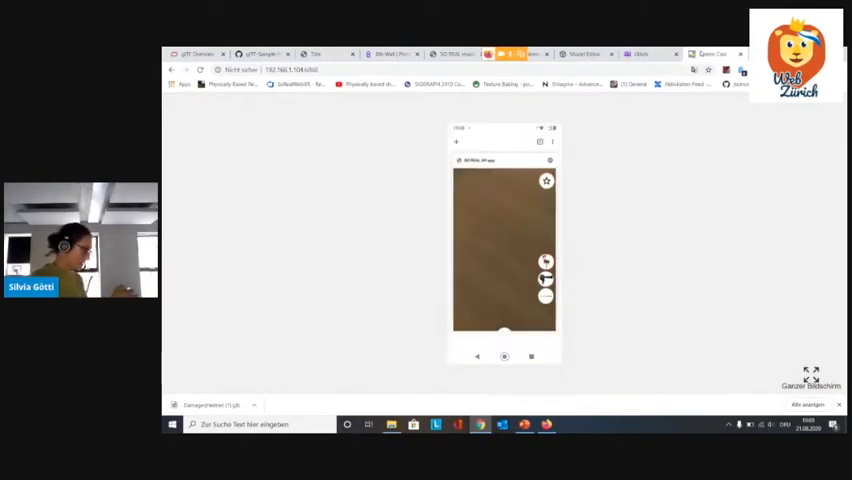
Switch to the Screen Cast tab to mirror the phone's AR app display
{"action": "left_click", "coordinate": [551, 142]}
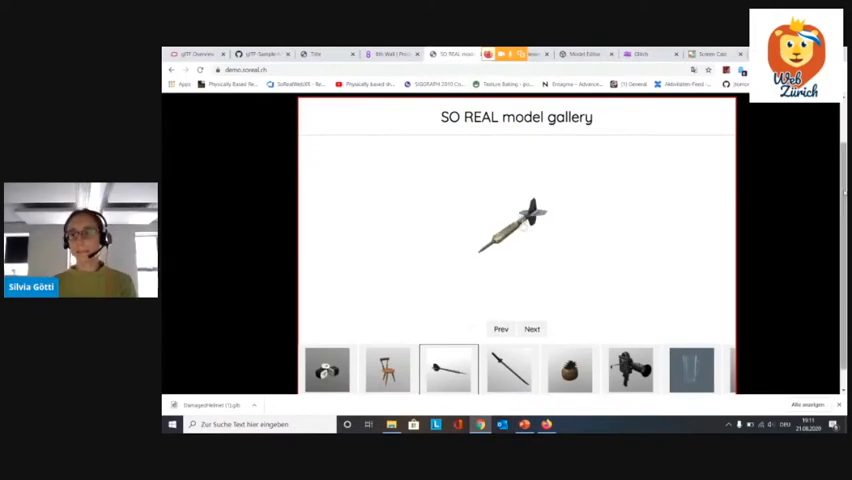
Show the Sushi model, then load the Chair model from the gallery carousel
{"action": "scroll", "scroll_direction": "down", "scroll_amount": 3}
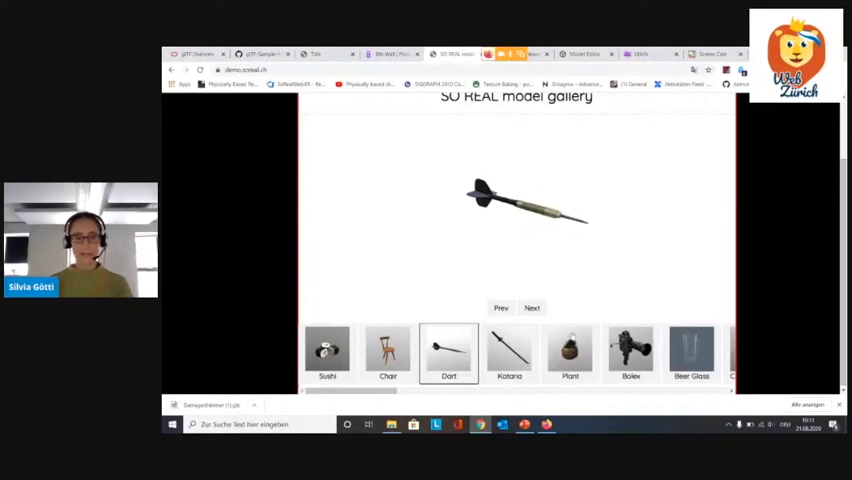
{"action": "left_click", "coordinate": [327, 352]}
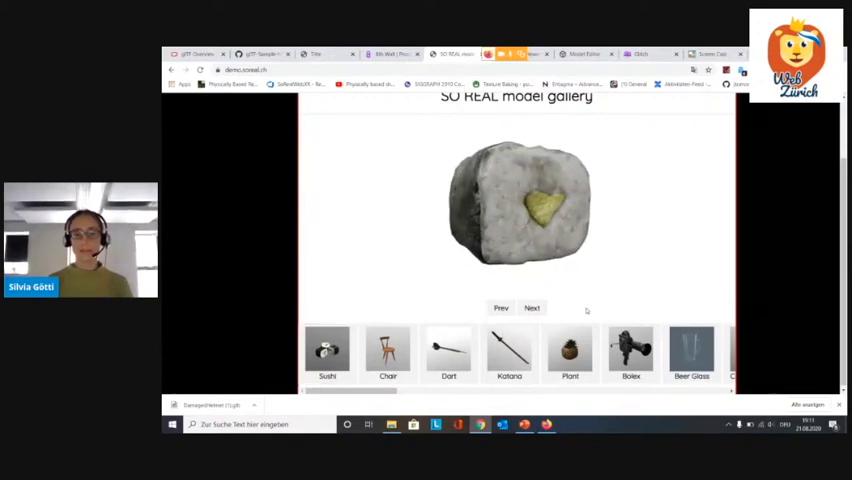
{"action": "left_click", "coordinate": [388, 352]}
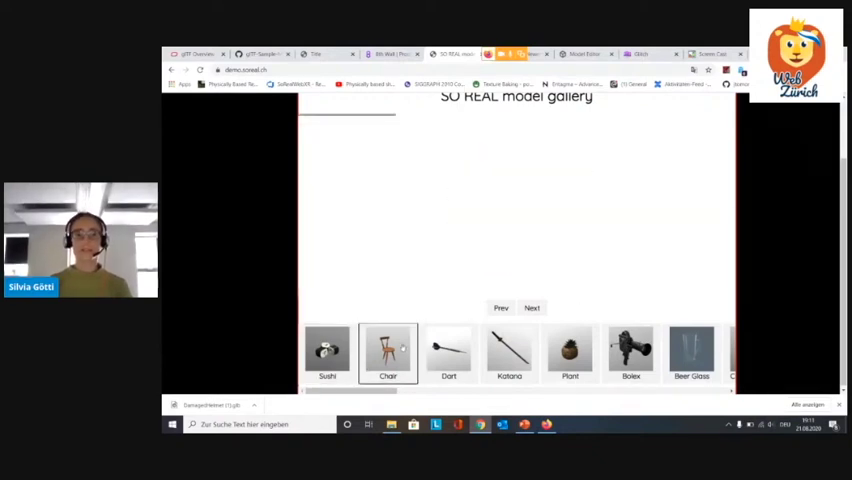
{"action": "left_click", "coordinate": [388, 352]}
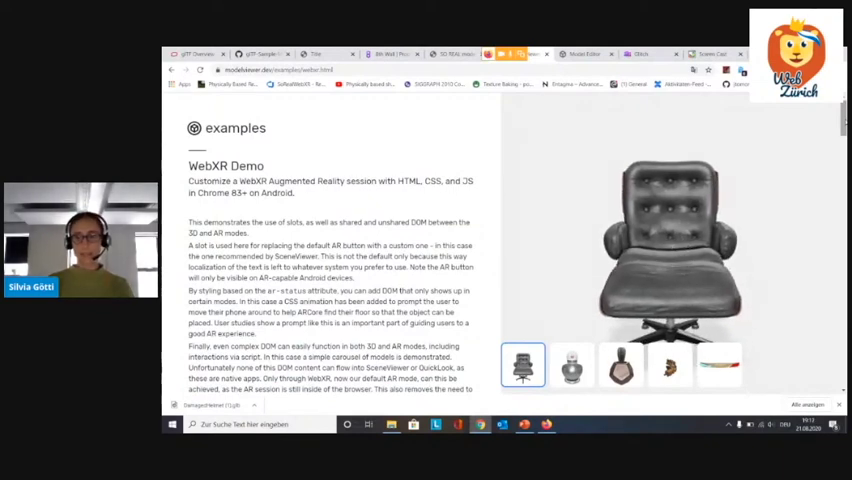
Orbit the leather chair in the WebXR Demo page's viewer
{"action": "left_click_drag", "start_coordinate": [670, 250], "coordinate": [655, 240]}
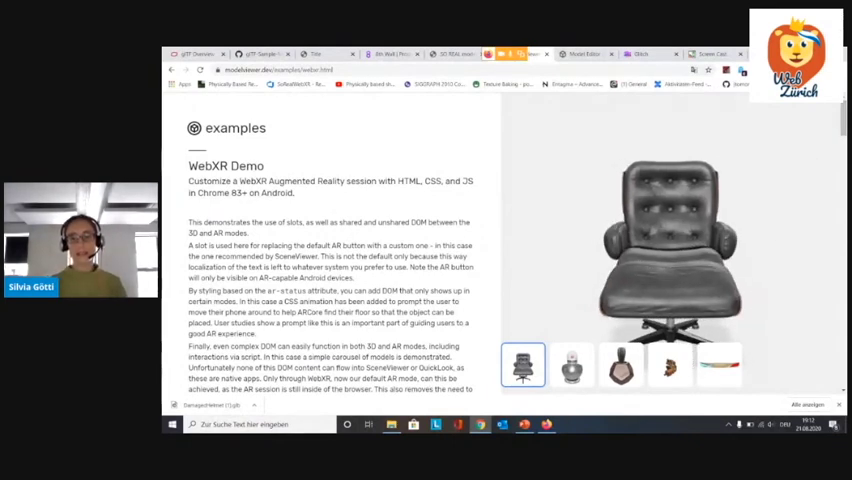
{"action": "left_click", "coordinate": [572, 365]}
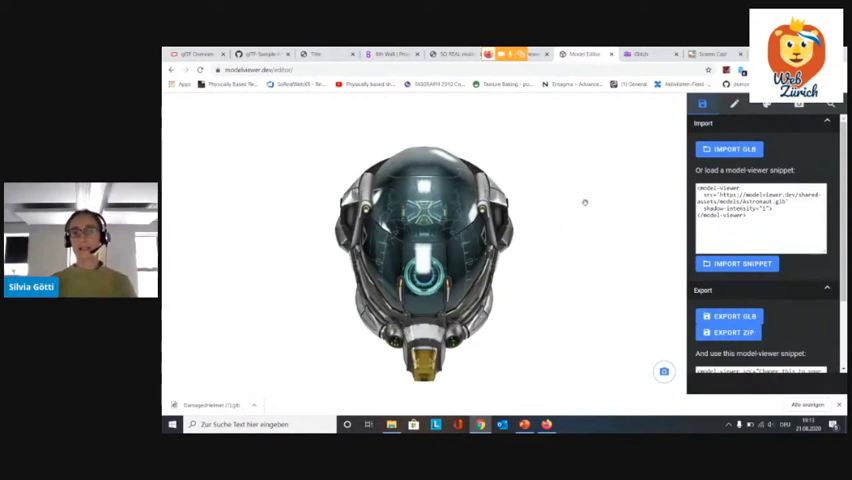
Orbit the Astronaut helmet to a new angle and scroll down to the Export snippet placeholder
{"action": "left_click_drag", "start_coordinate": [584, 202], "coordinate": [440, 240]}
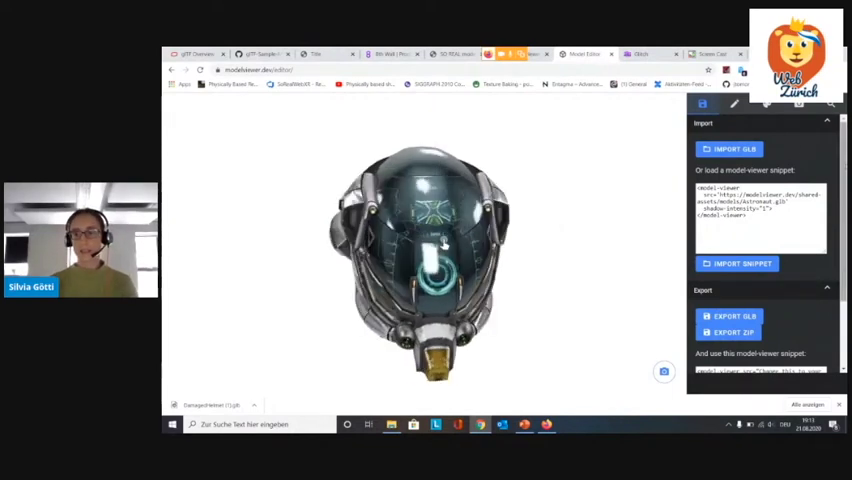
{"action": "scroll", "scroll_direction": "down", "scroll_amount": 3}
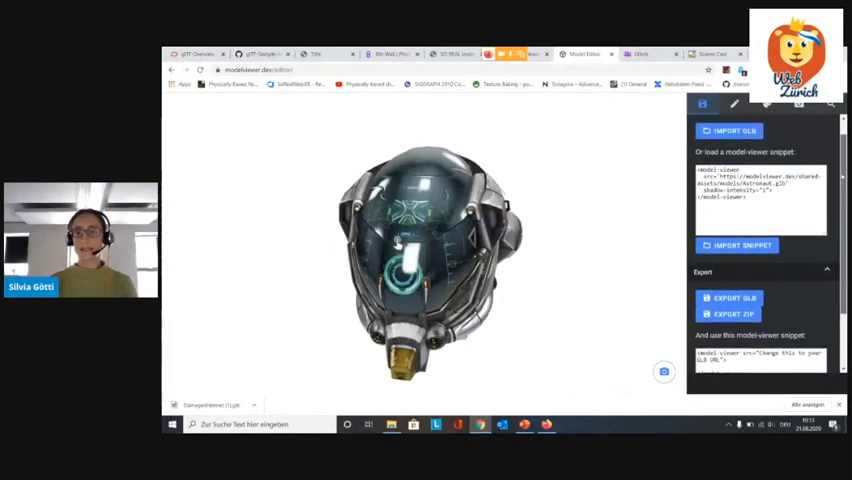
Light the helmet with the Spruit Sunrise environment image and raise its shadow intensity
{"action": "left_click", "coordinate": [735, 105]}
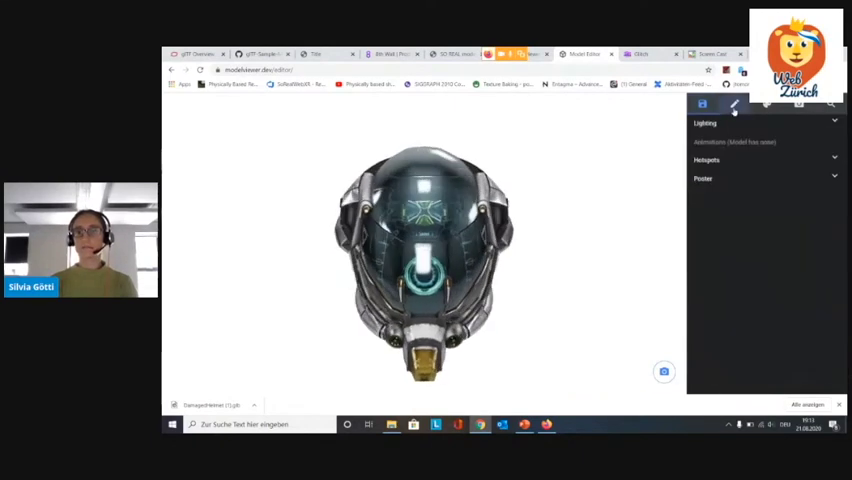
{"action": "left_click", "coordinate": [705, 123]}
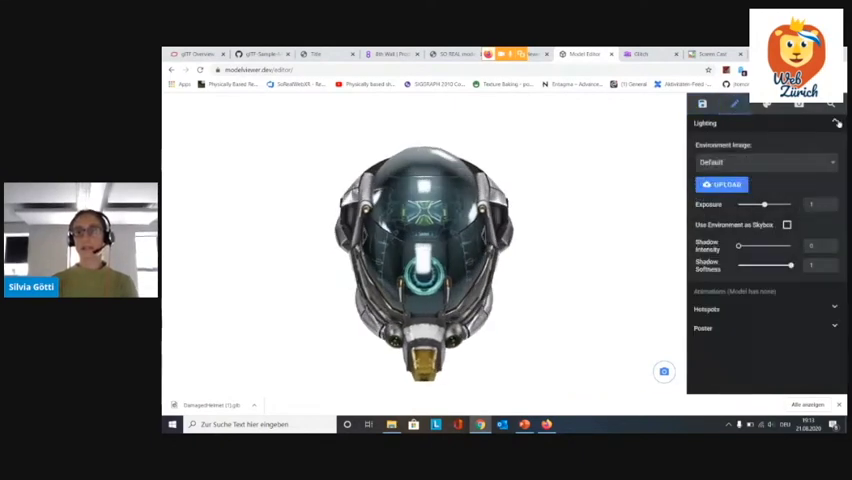
{"action": "left_click", "coordinate": [765, 162]}
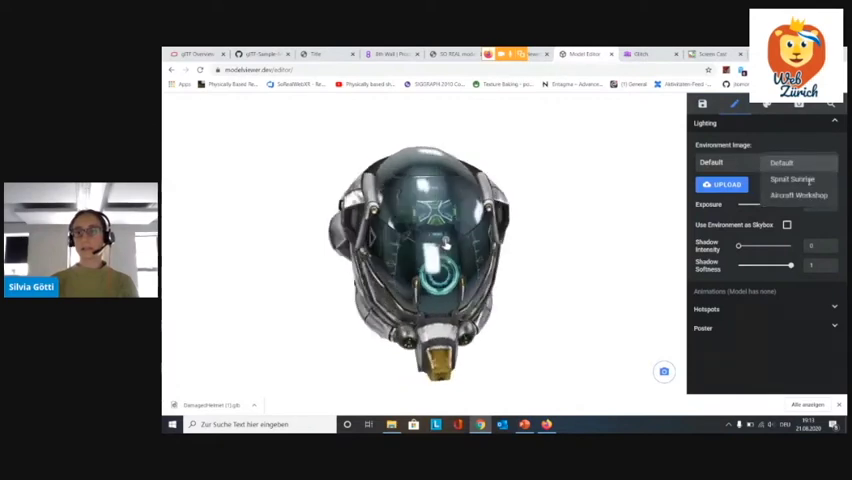
{"action": "left_click", "coordinate": [792, 178]}
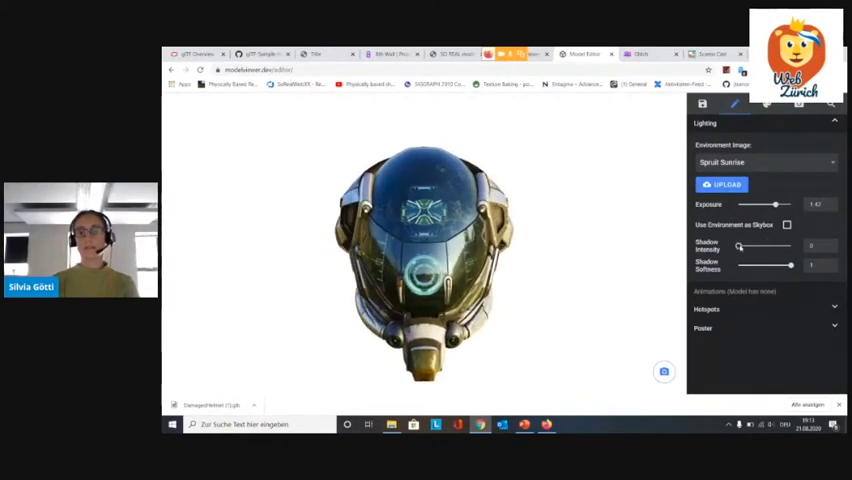
{"action": "left_click_drag", "start_coordinate": [745, 247], "coordinate": [775, 247]}
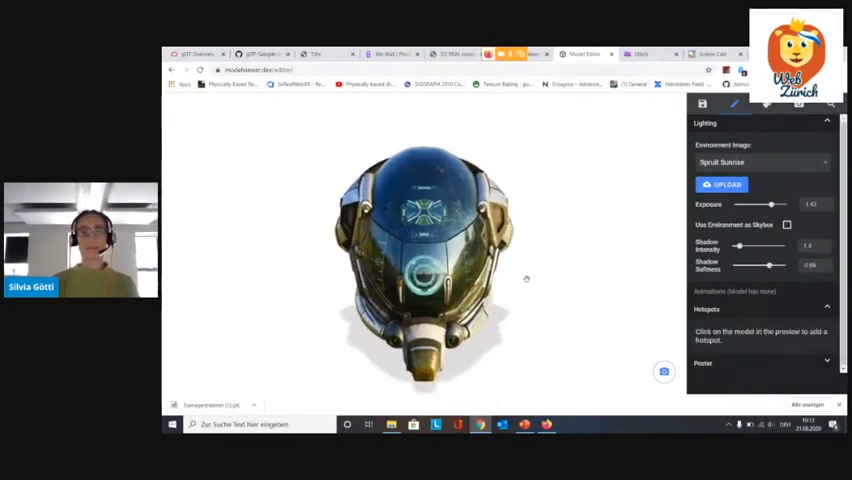
Place a hotspot on the helmet in the model preview and adjust the view
{"action": "left_click", "coordinate": [448, 198]}
{"action": "type", "text": "Front"}
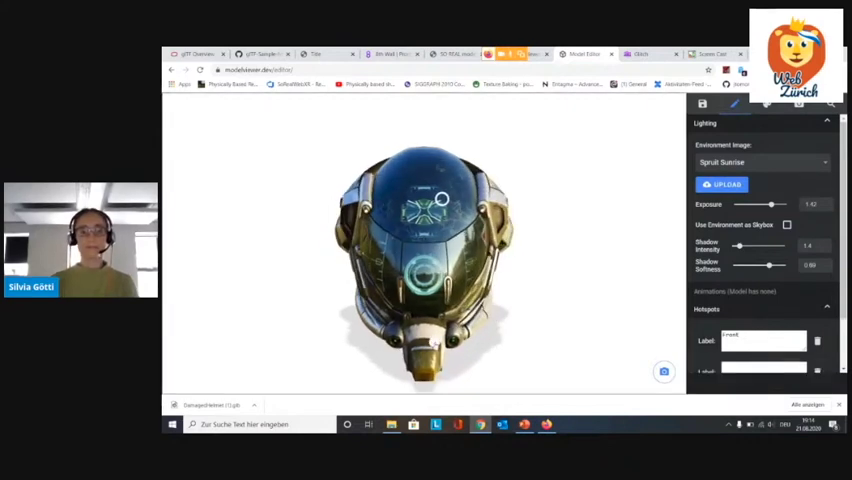
{"action": "left_click_drag", "start_coordinate": [442, 200], "coordinate": [442, 240]}
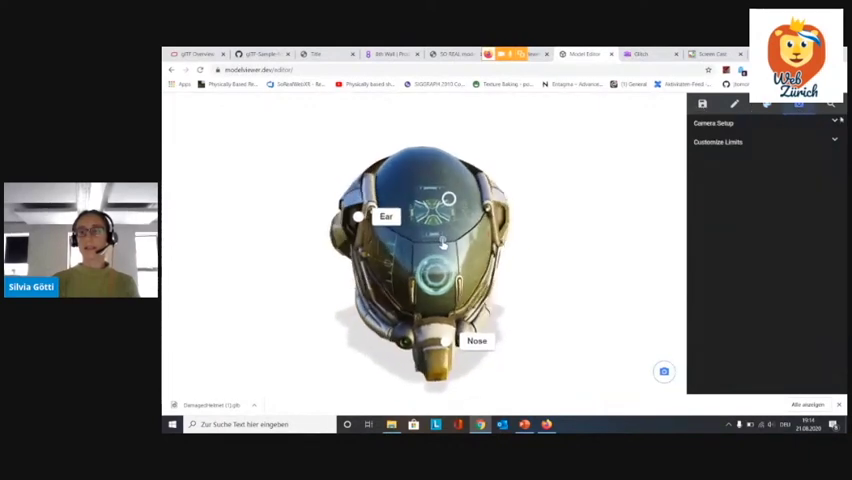
Copy the generated model-viewer snippet from the Save/Export options
{"action": "left_click", "coordinate": [714, 122]}
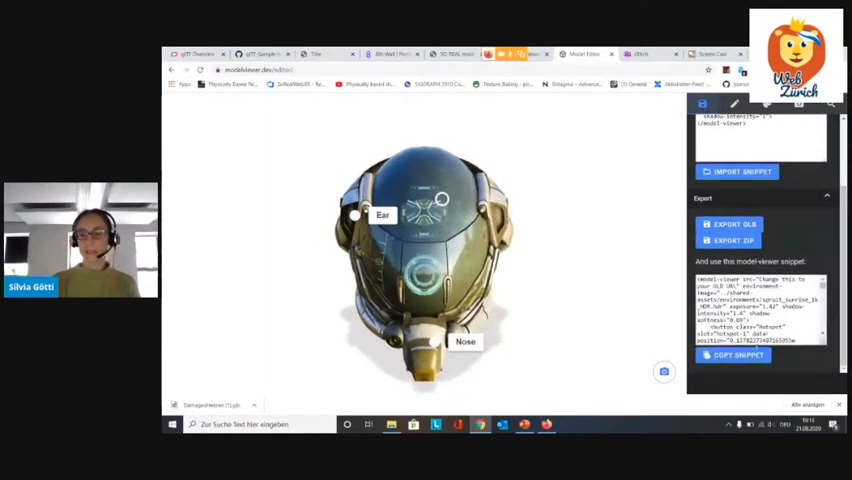
{"action": "left_click", "coordinate": [640, 53]}
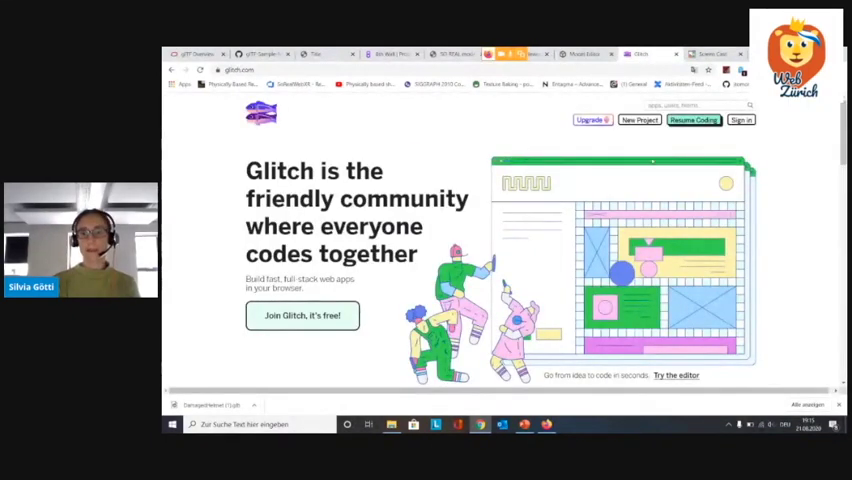
Create a new hello-webpage Glitch project, passing the image verification challenge
{"action": "left_click", "coordinate": [639, 120]}
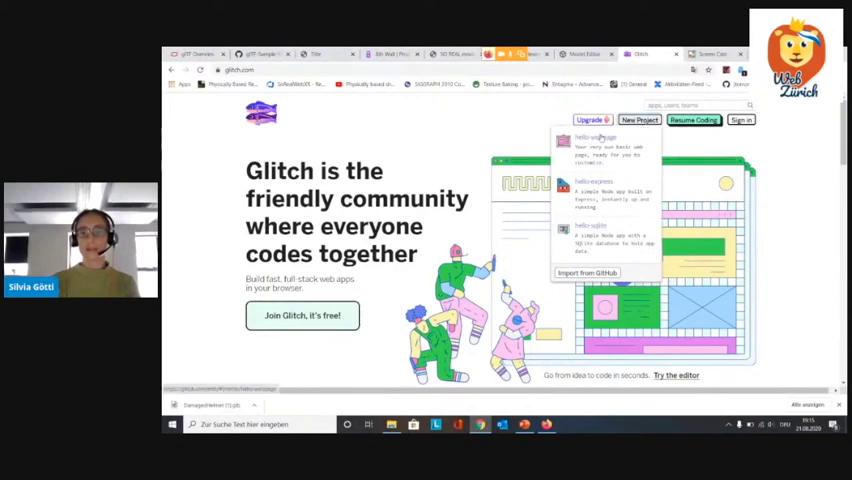
{"action": "left_click", "coordinate": [595, 137]}
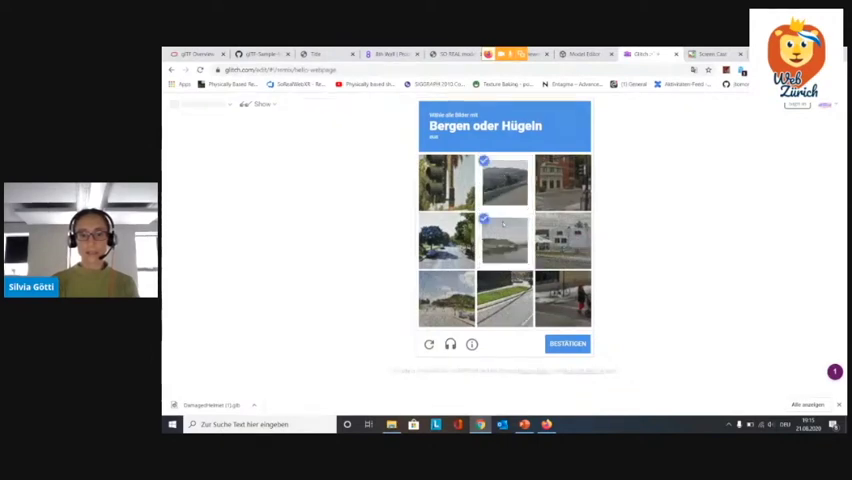
{"action": "left_click", "coordinate": [445, 298]}
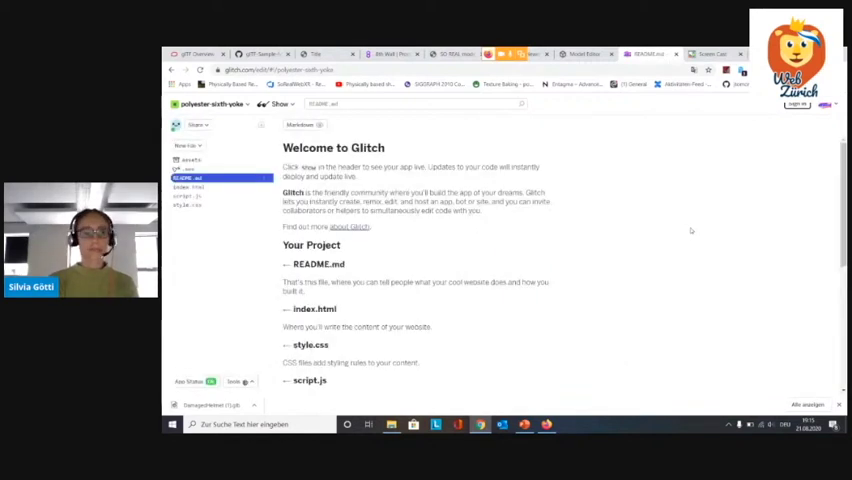
Open the project's index.html and return to Glitch with the model-viewer scripts copied
{"action": "left_click", "coordinate": [189, 187]}
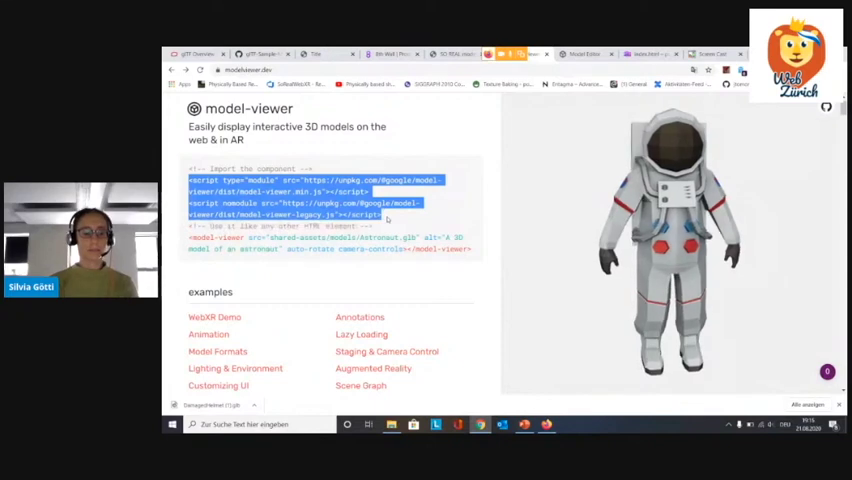
{"action": "left_click", "coordinate": [651, 53]}
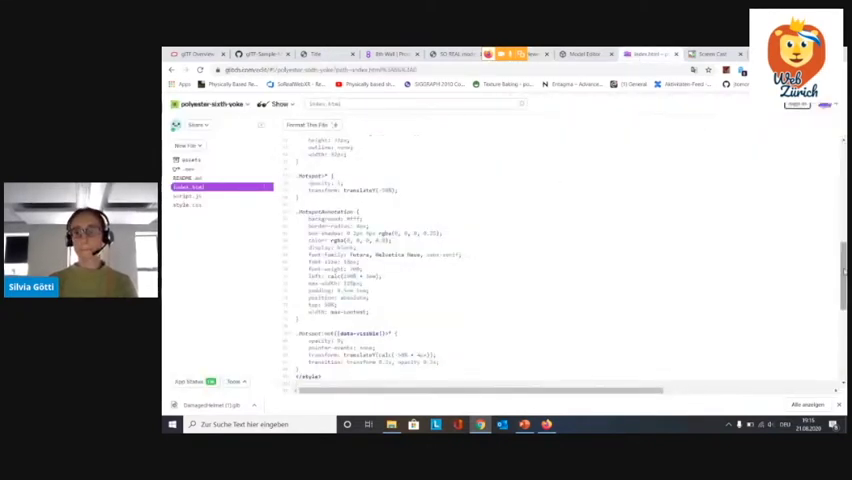
Insert the helmet snippet into index.html and preview the live app in a new window
{"action": "scroll", "scroll_direction": "down", "scroll_amount": 3}
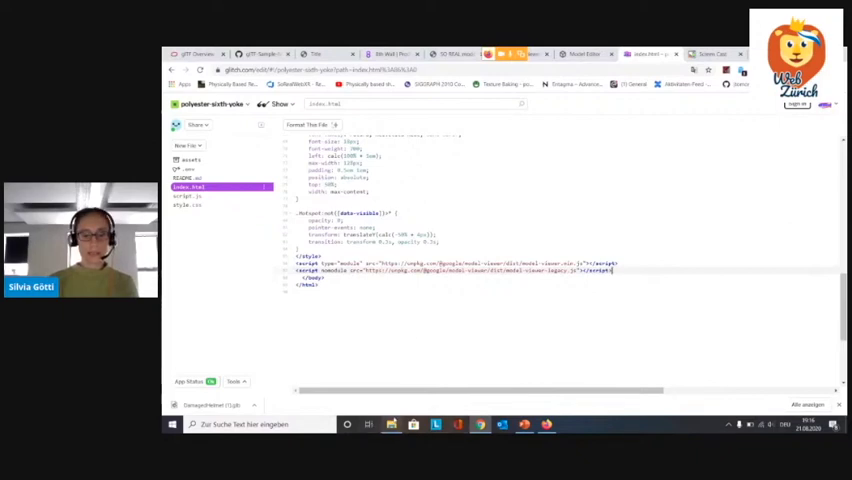
{"action": "left_click", "coordinate": [190, 160]}
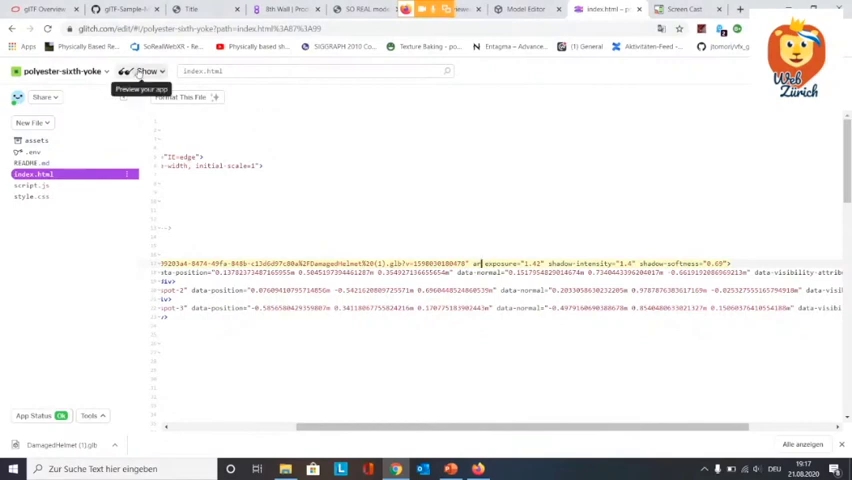
{"action": "left_click", "coordinate": [146, 71]}
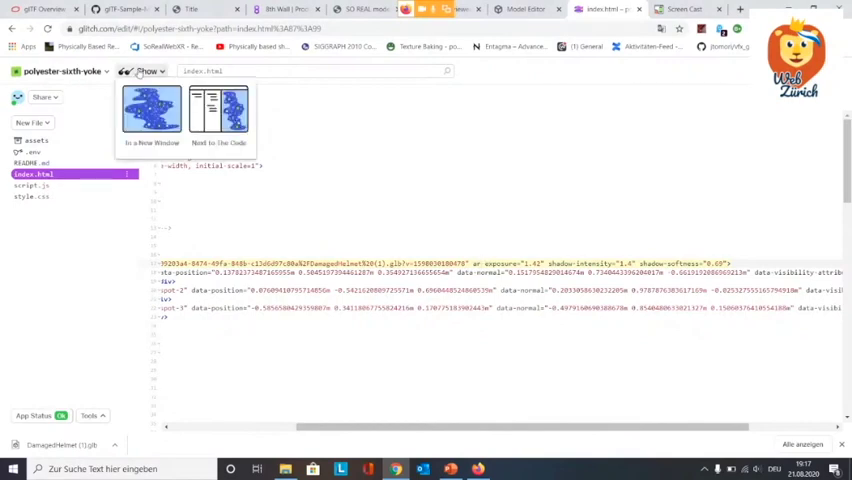
{"action": "left_click", "coordinate": [152, 115]}
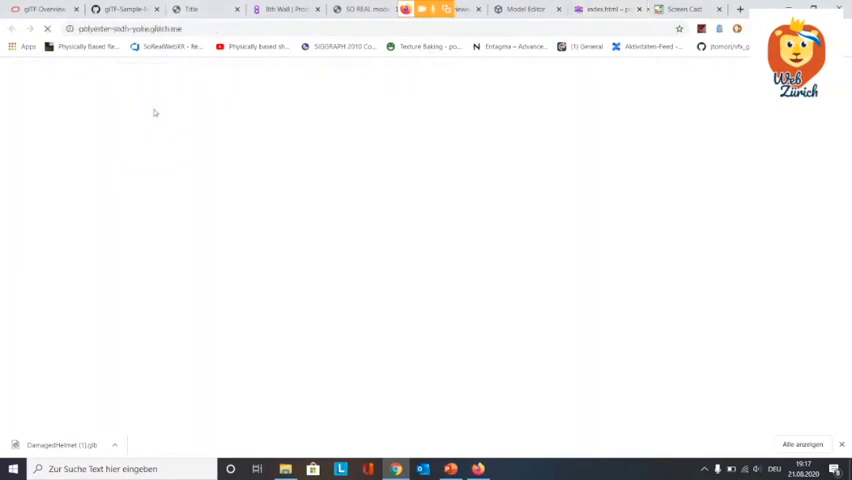